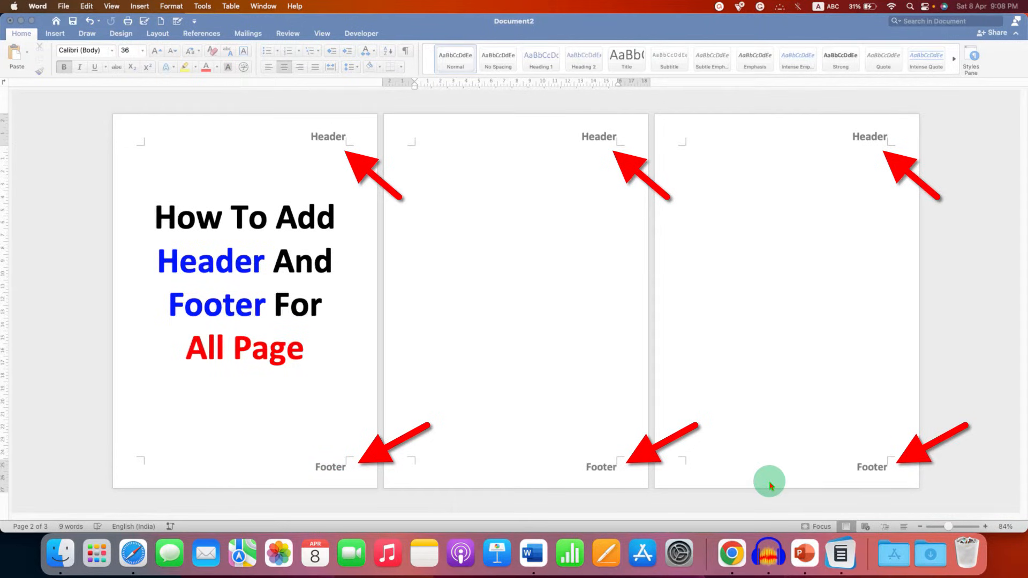
pyautogui.moveTo(390, 204)
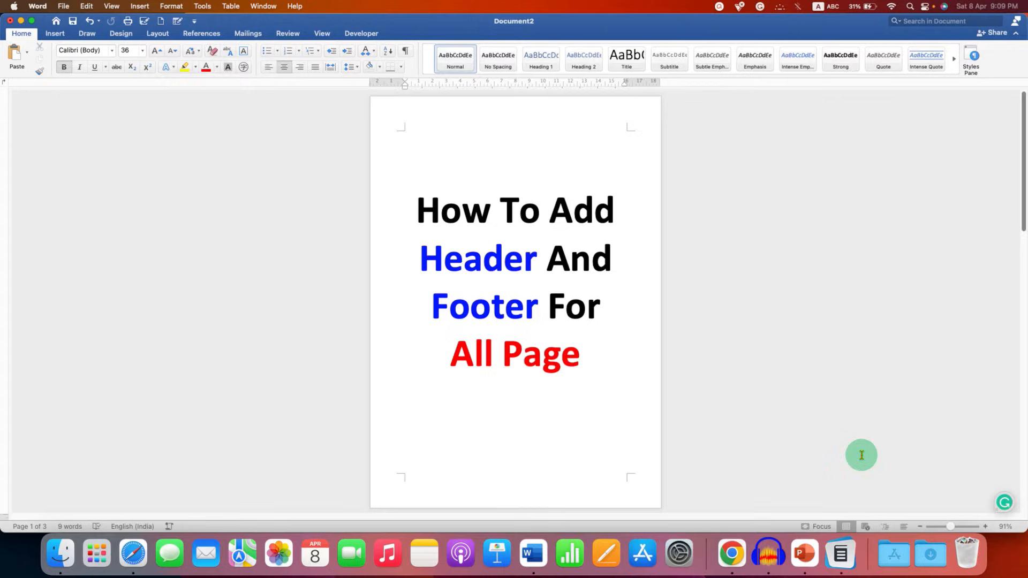
# Step: Switch to Multiple Pages view so all three pages appear side by side, zoomed in slightly
pyautogui.click(322, 33)
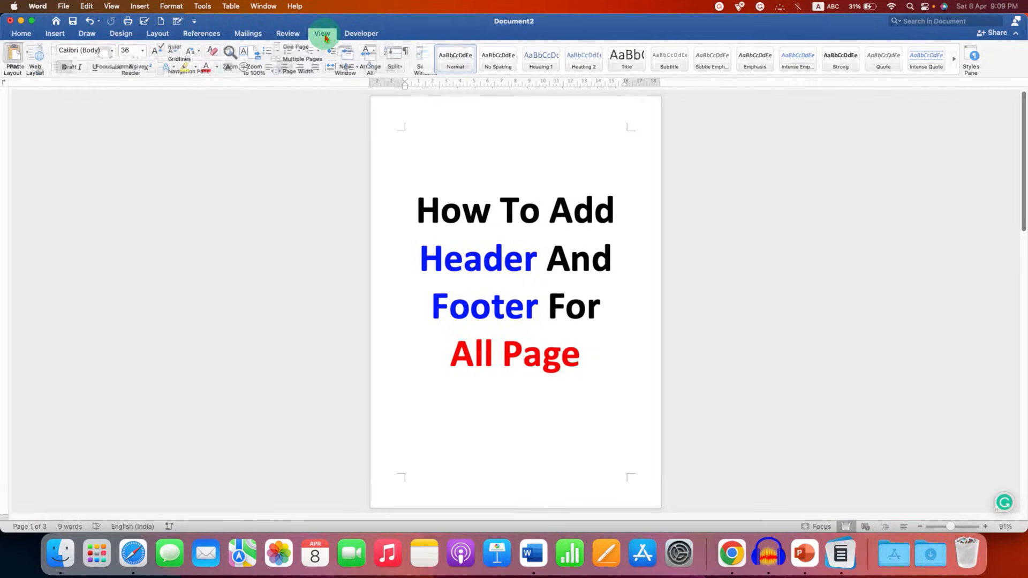
pyautogui.click(322, 33)
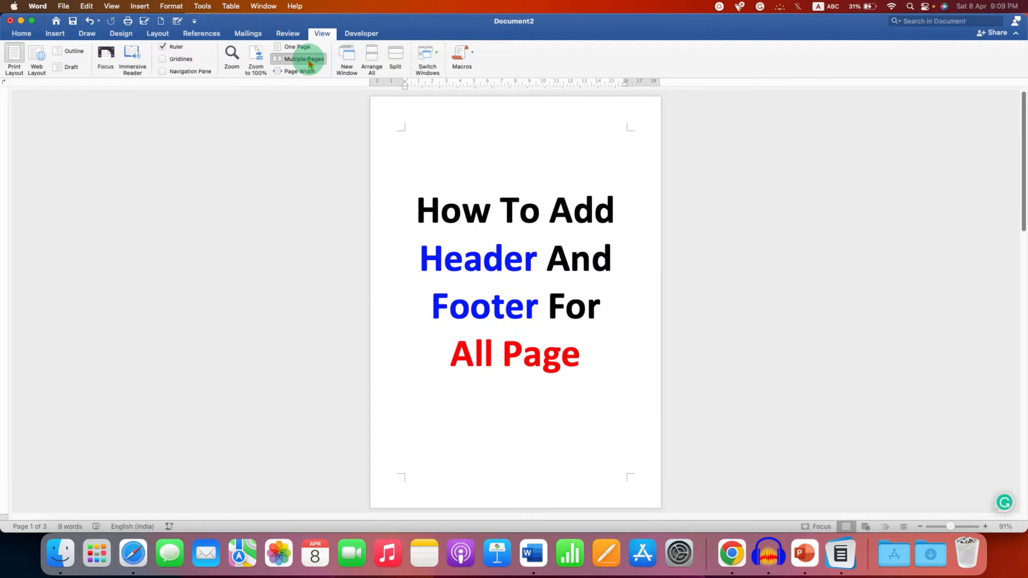
pyautogui.click(303, 57)
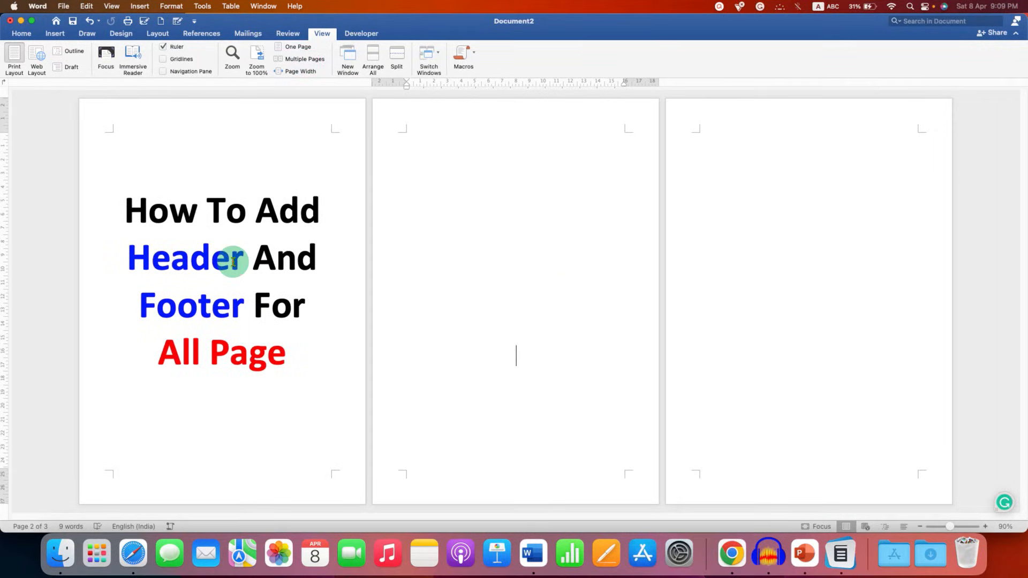
pyautogui.moveTo(848, 368)
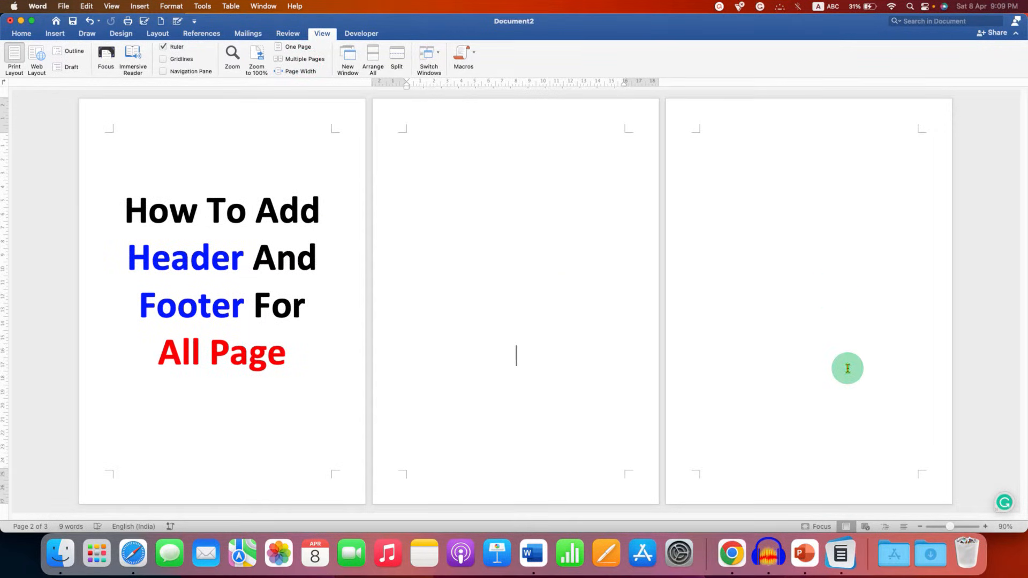
pyautogui.moveTo(951, 527); pyautogui.dragTo(945, 527)
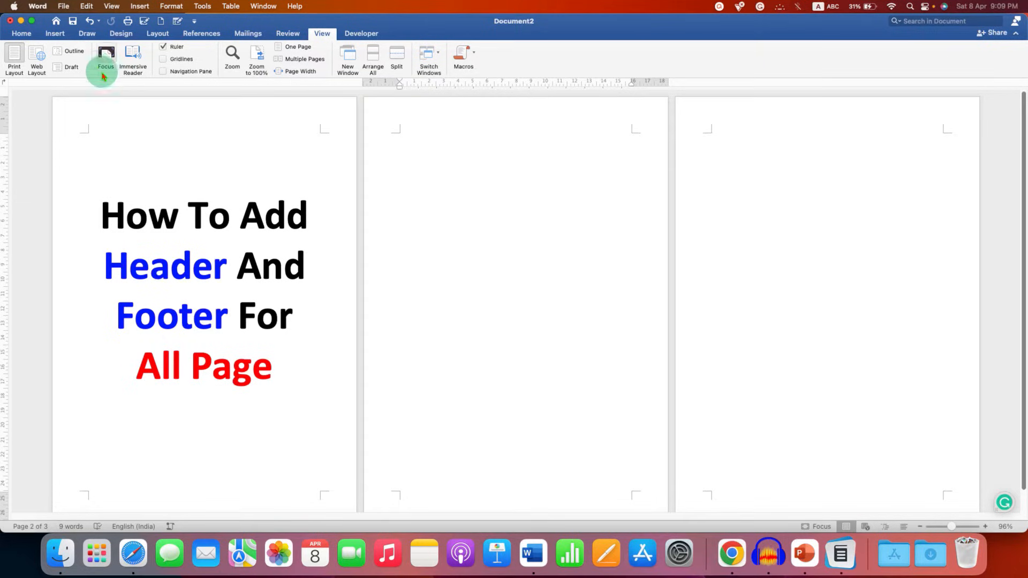
# Step: Choose Edit Header from the Insert Header gallery to open the header area
pyautogui.click(54, 33)
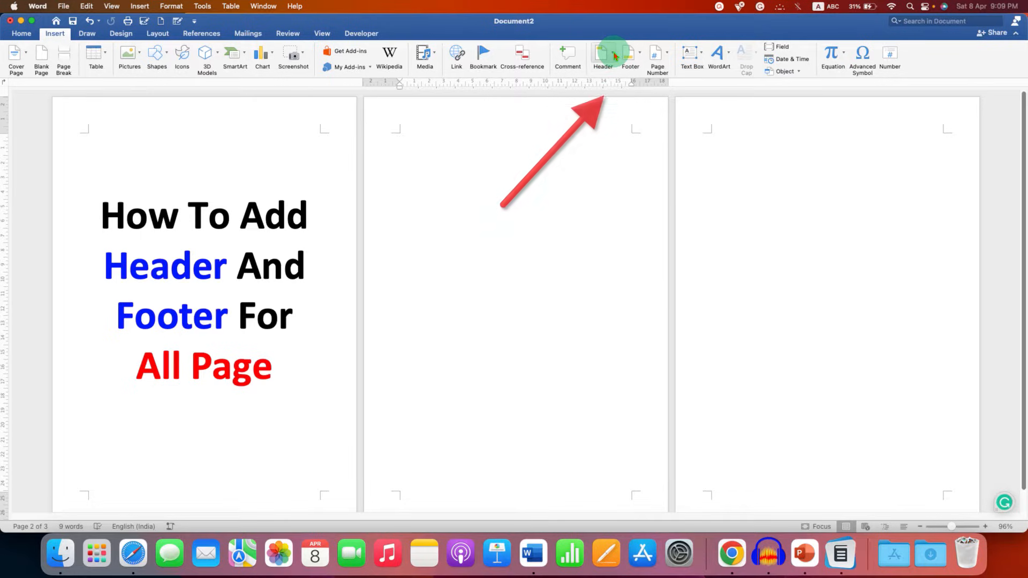
pyautogui.click(602, 56)
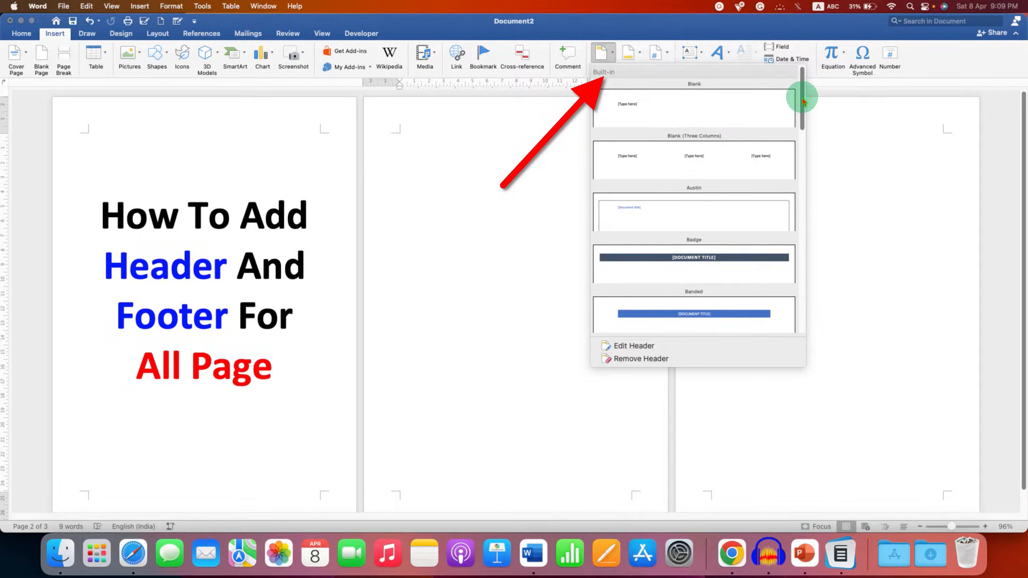
pyautogui.scroll(-3)
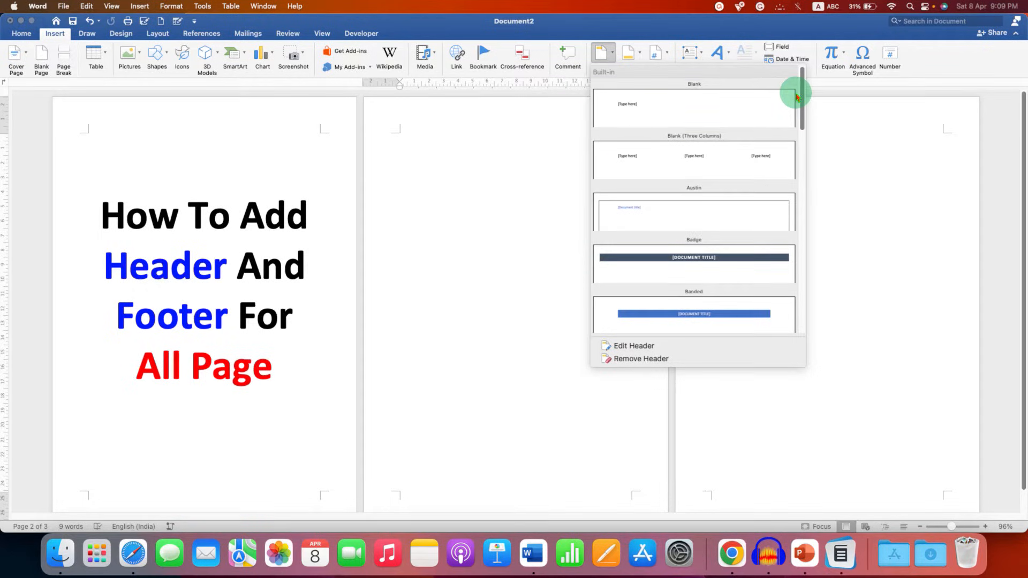
pyautogui.moveTo(686, 346)
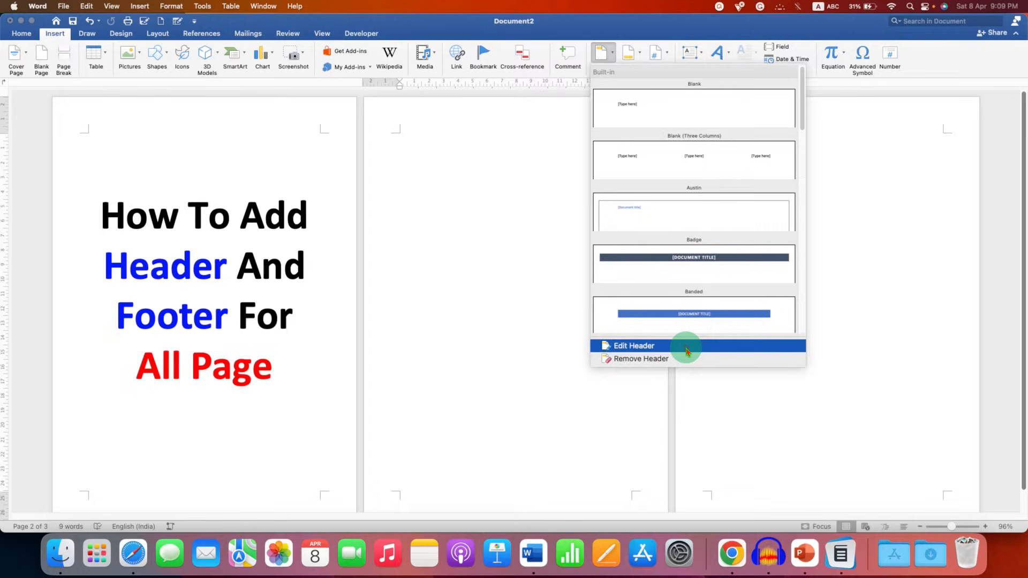
pyautogui.click(633, 346)
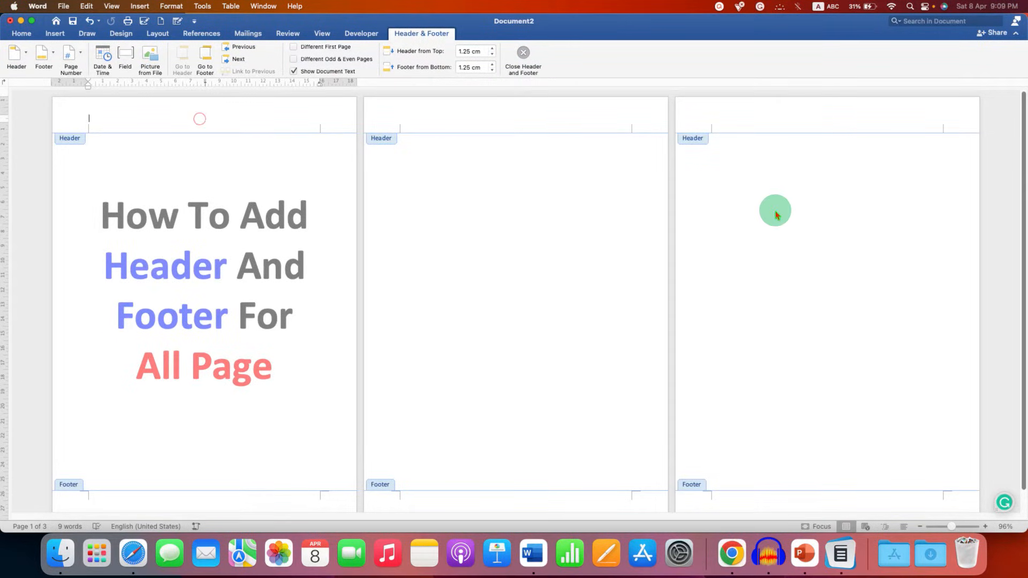
# Step: Enter a bold 24-pt header reading 'Header On all' that repeats on every page
pyautogui.write('Header')
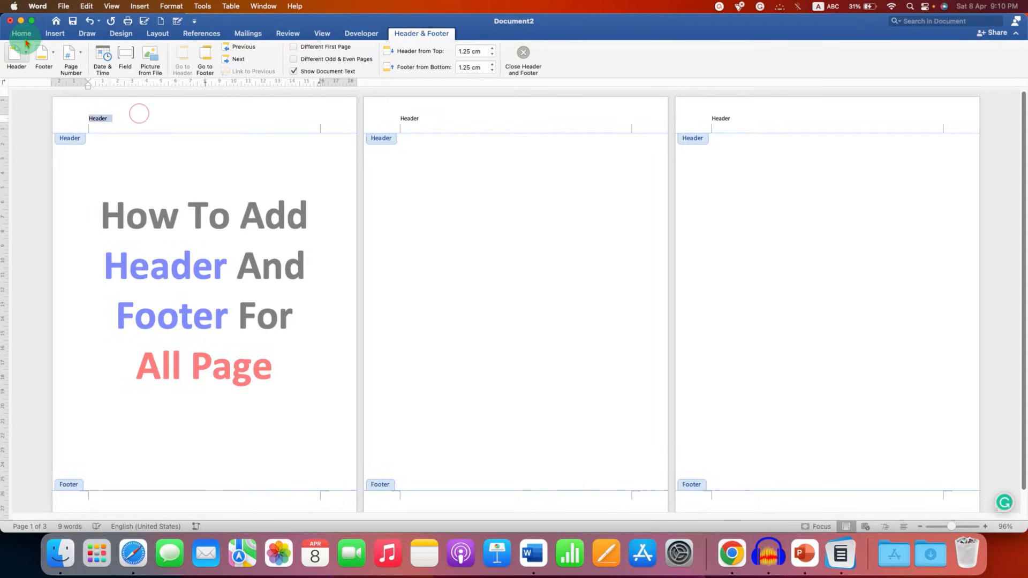
pyautogui.click(22, 33)
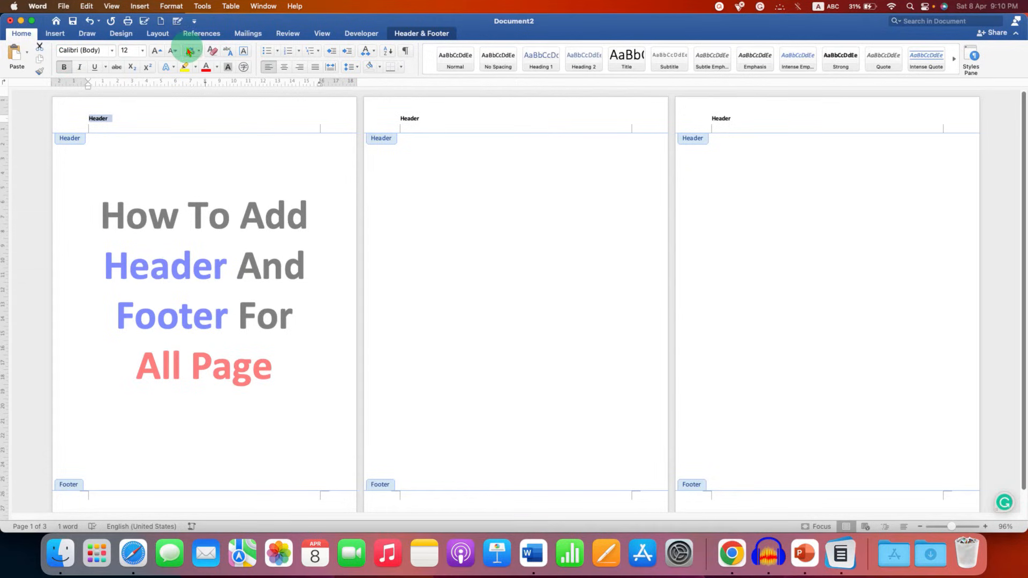
pyautogui.click(141, 50)
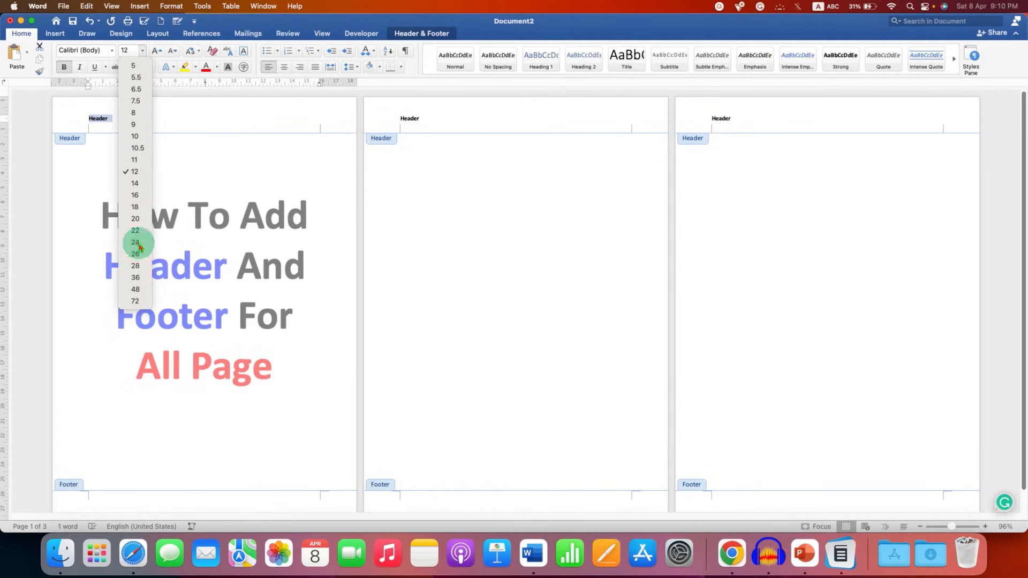
pyautogui.click(135, 242)
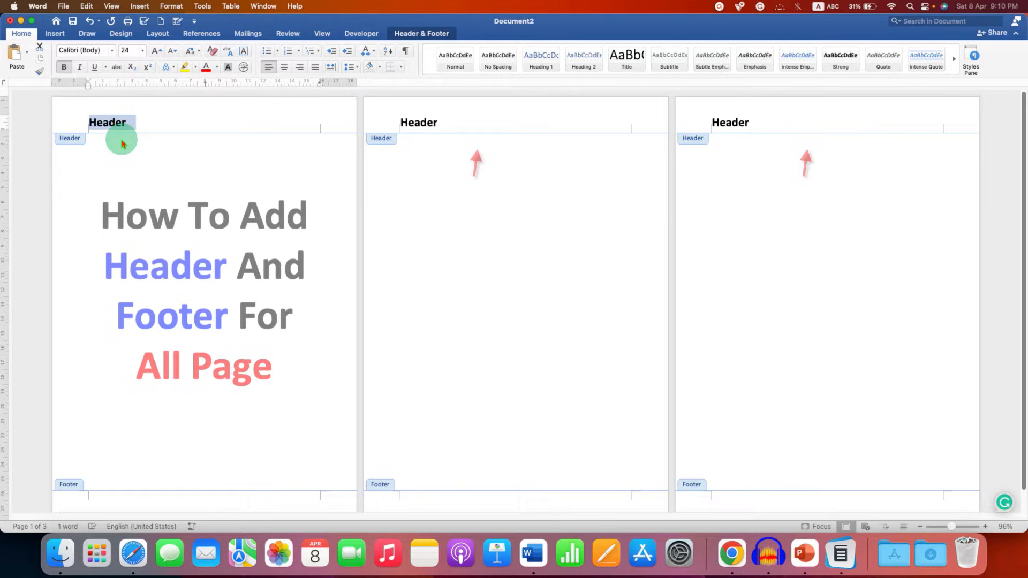
pyautogui.write('On all')
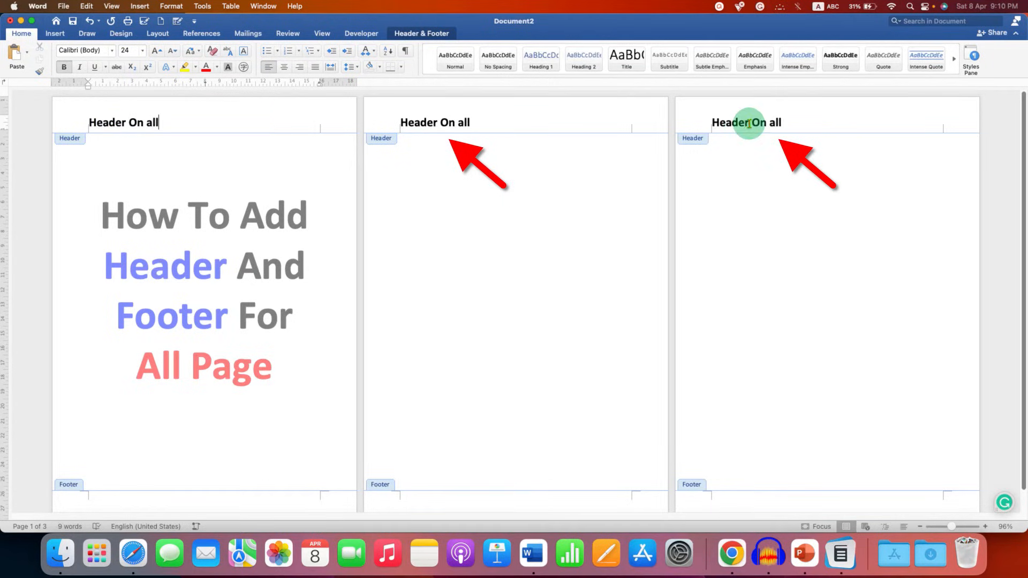
pyautogui.moveTo(624, 251)
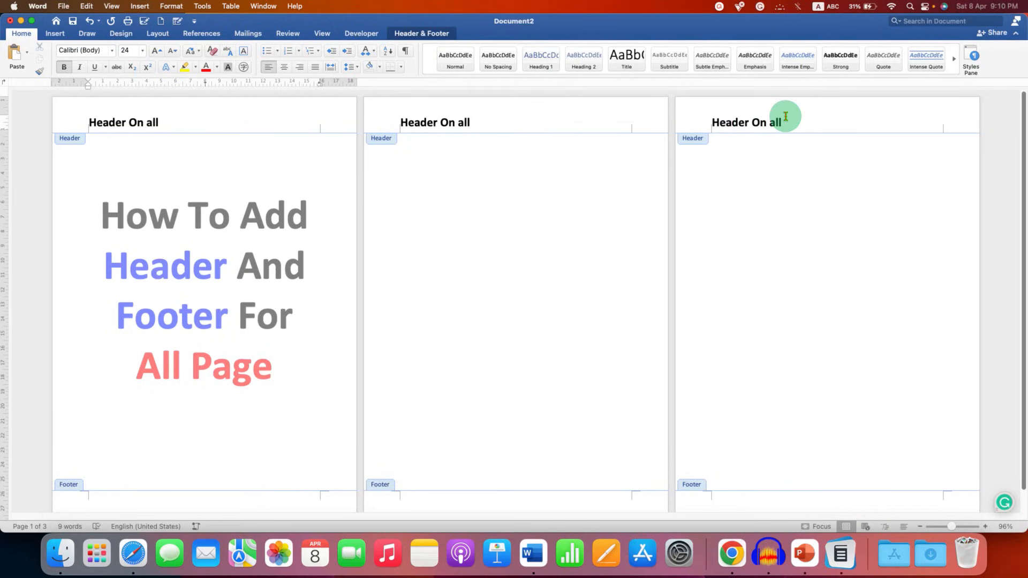
pyautogui.moveTo(299, 327)
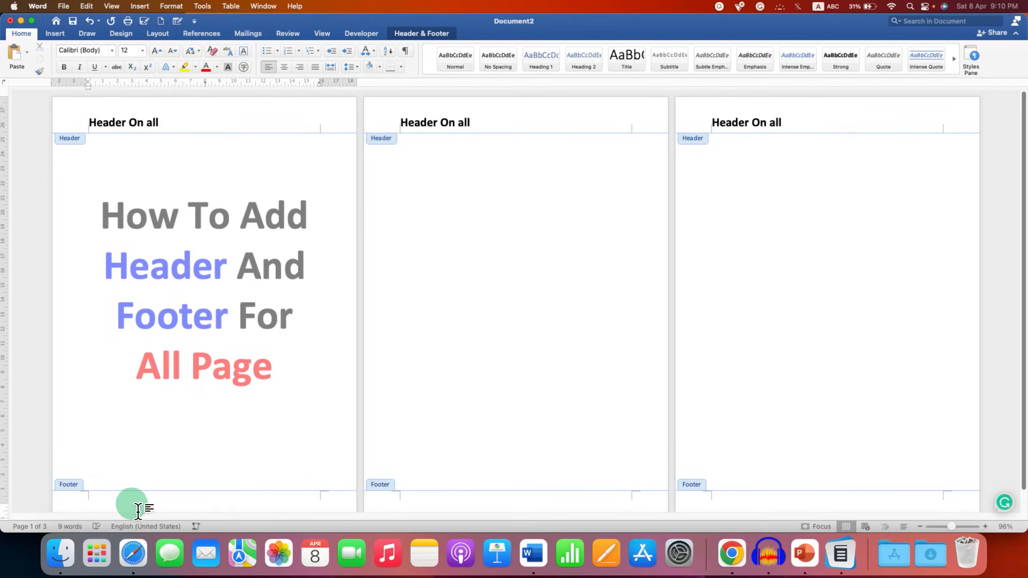
# Step: Enter a bold 22-pt footer reading 'Footer all page' on every page
pyautogui.write('Footer all page')
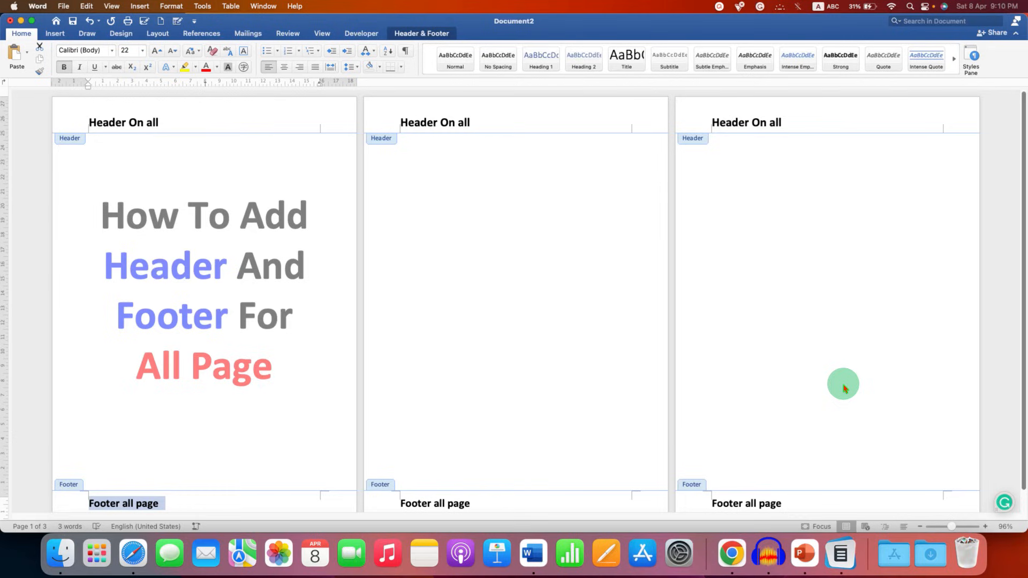
pyautogui.moveTo(635, 334)
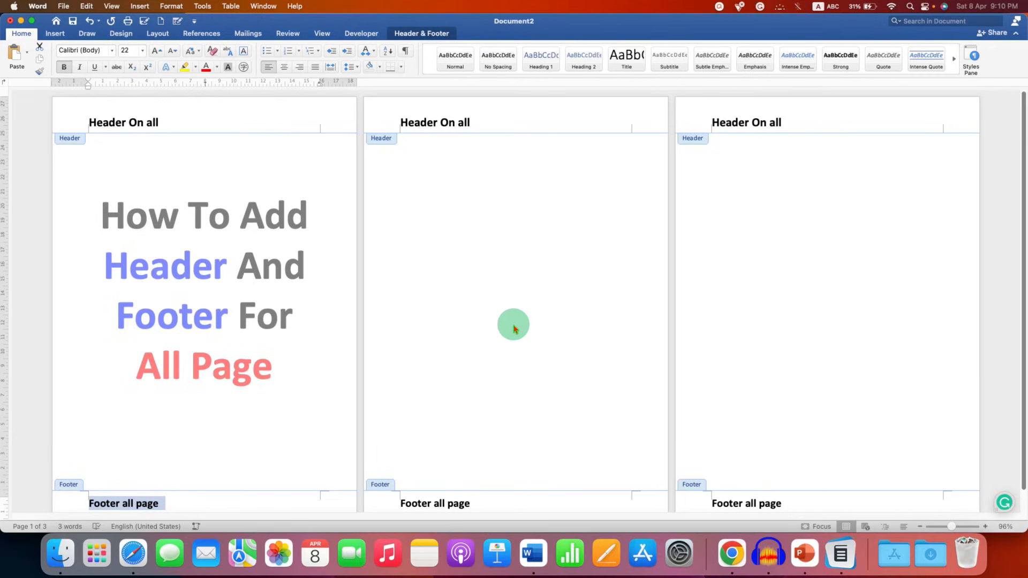
# Step: Close header and footer editing and return to One Page view at the first page
pyautogui.click(321, 33)
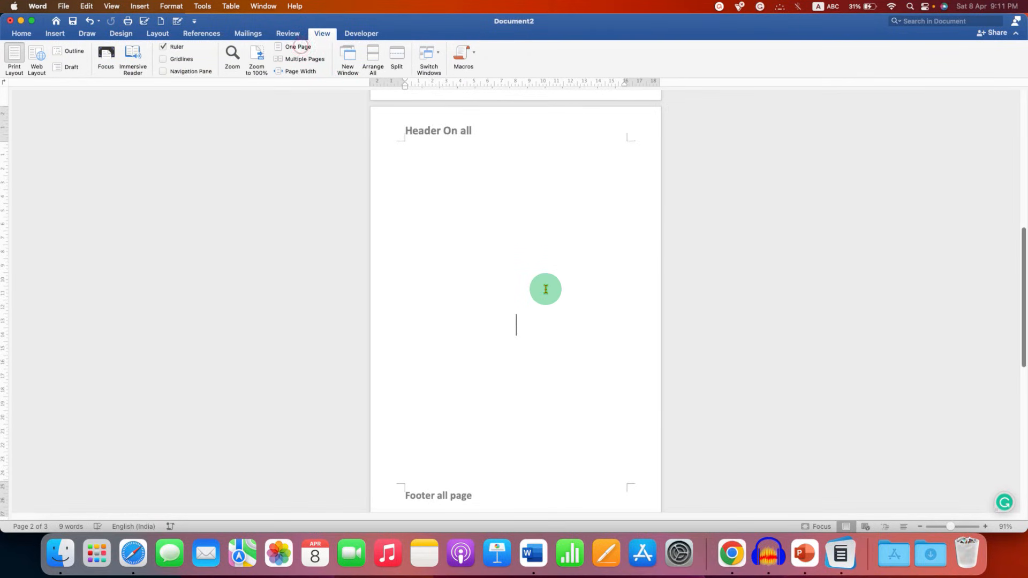
pyautogui.scroll(3)
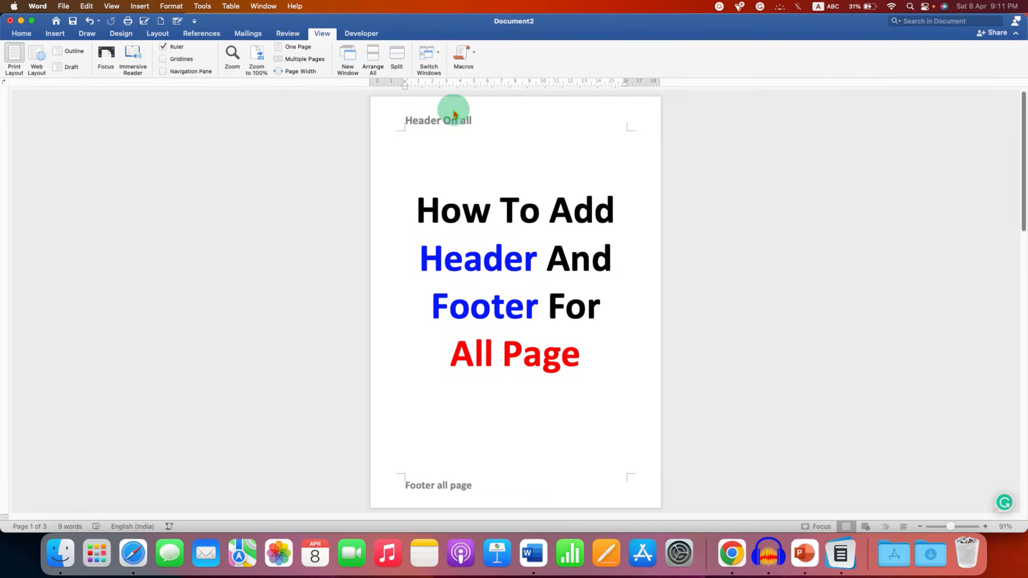